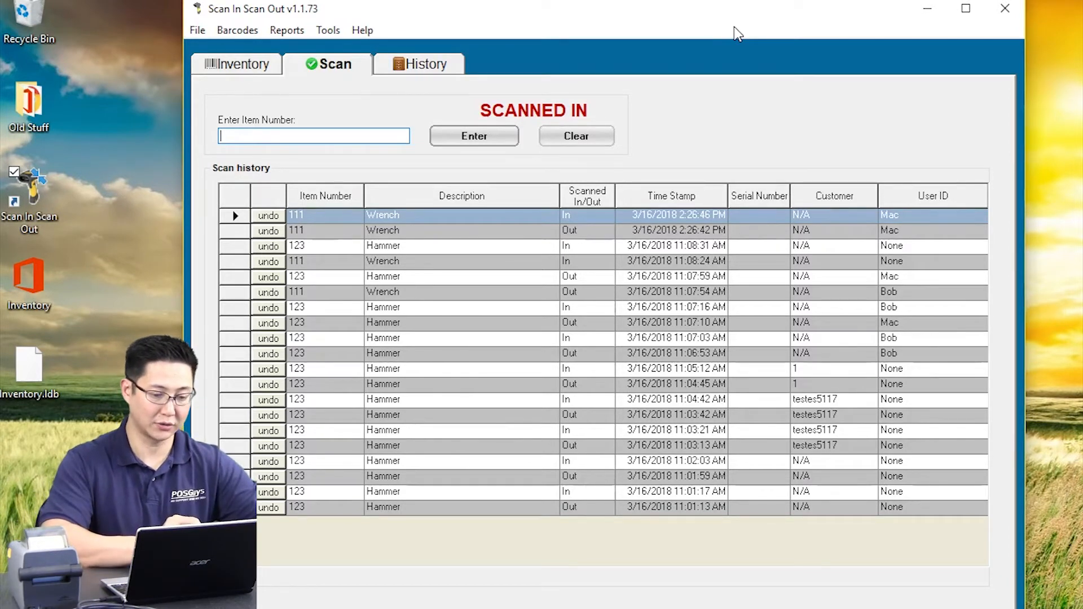
- Enter item number 111, bringing up user selection with Mac chosen
text(111)
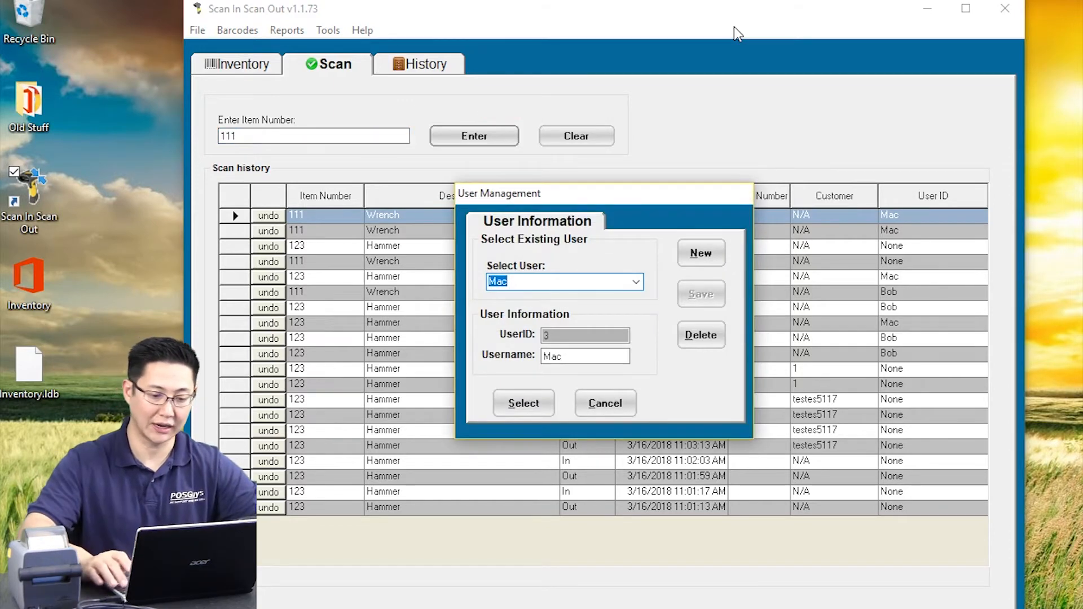
mouse_move(808, 43)
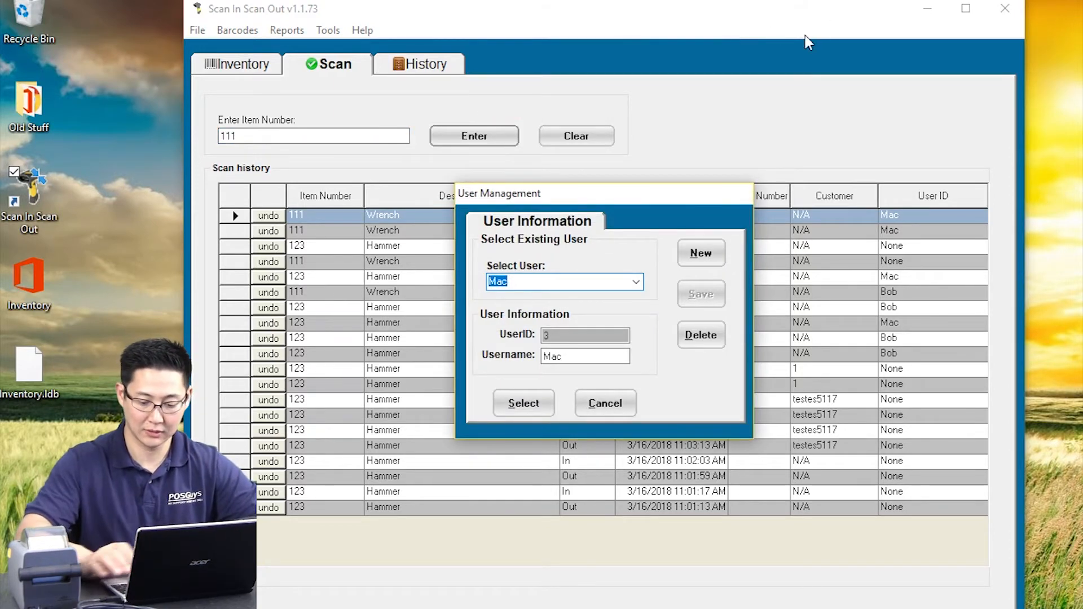
- Scan Wrench 111 out and back in under user Mac
click(522, 403)
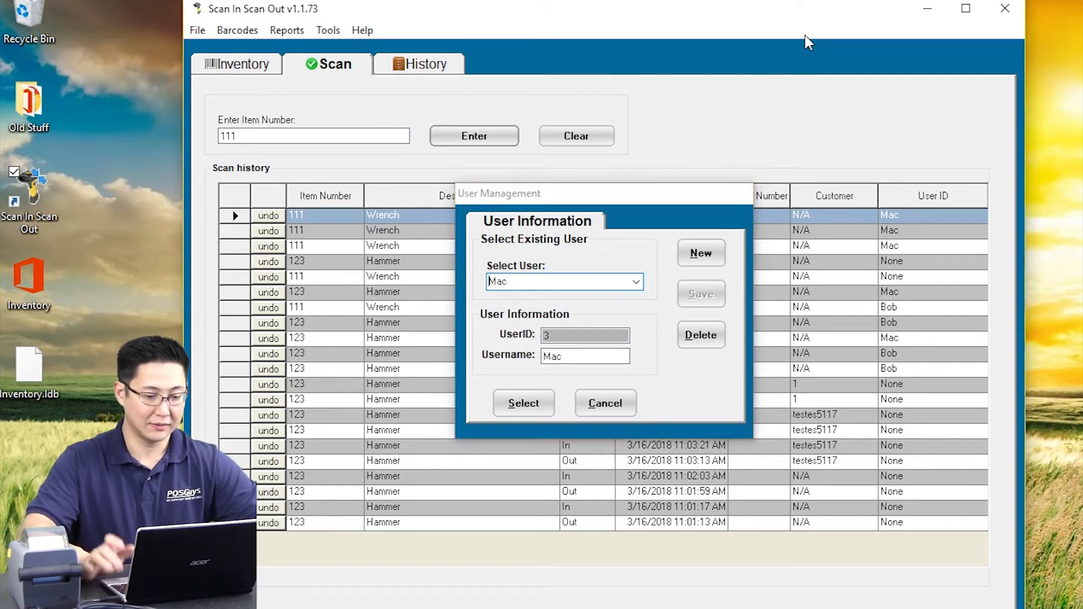
click(522, 403)
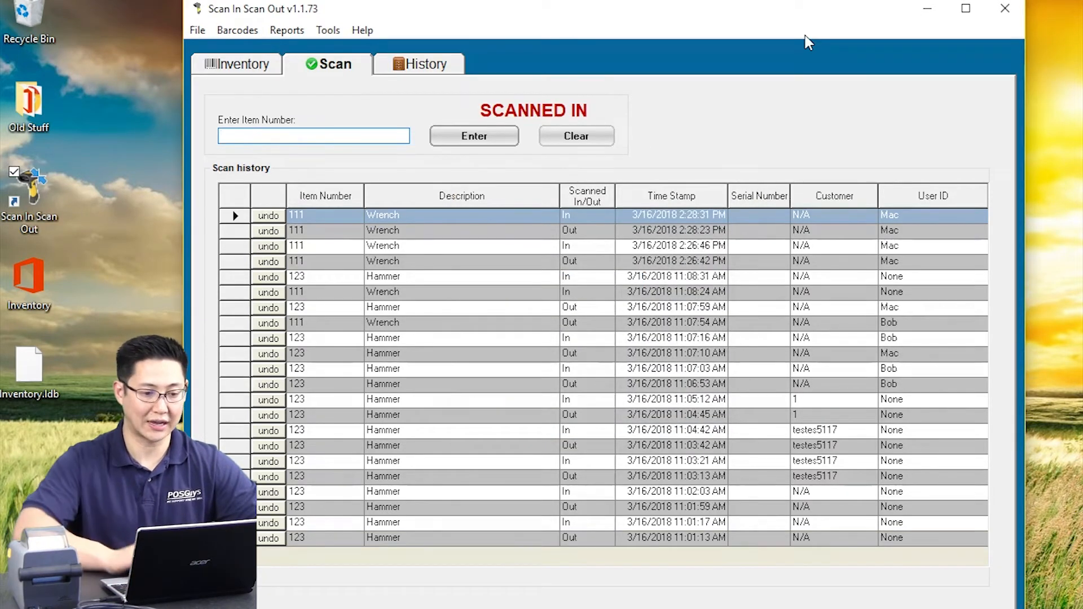
- Review the history grid, then the inventory list showing both items as In
click(424, 64)
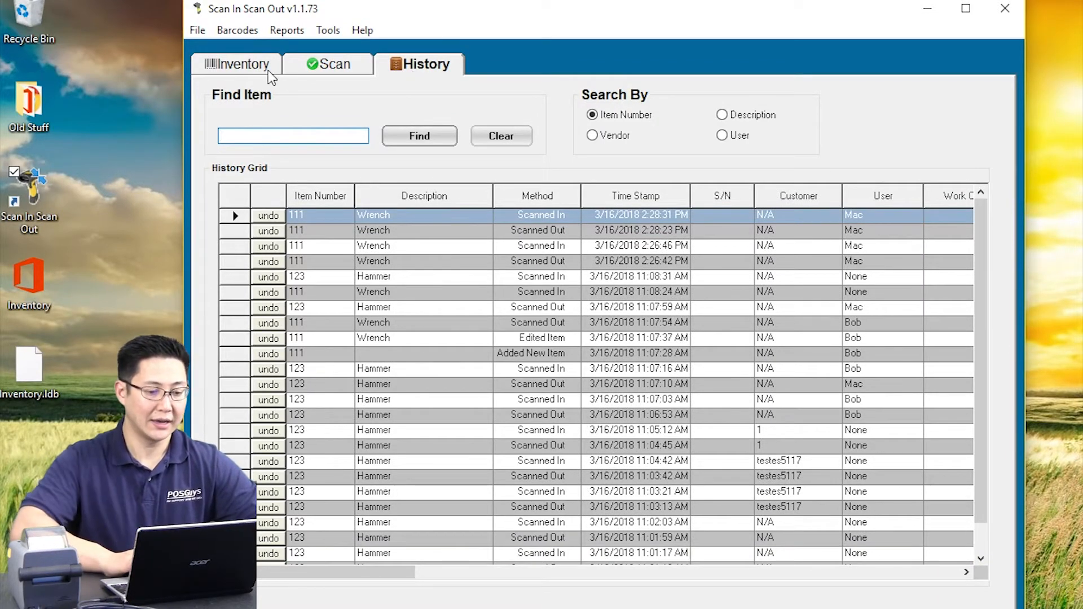
click(238, 63)
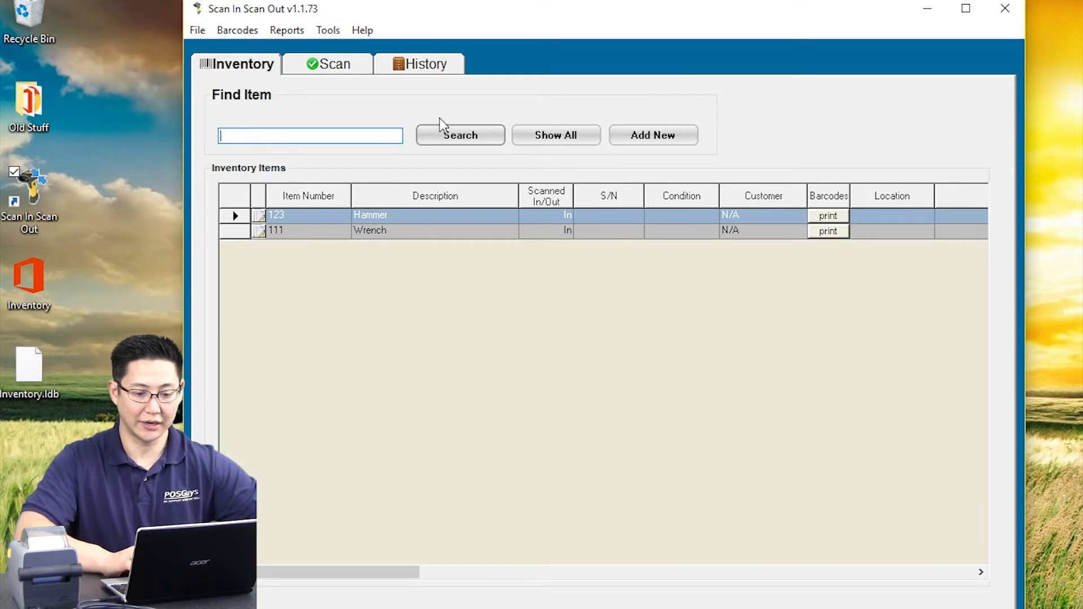